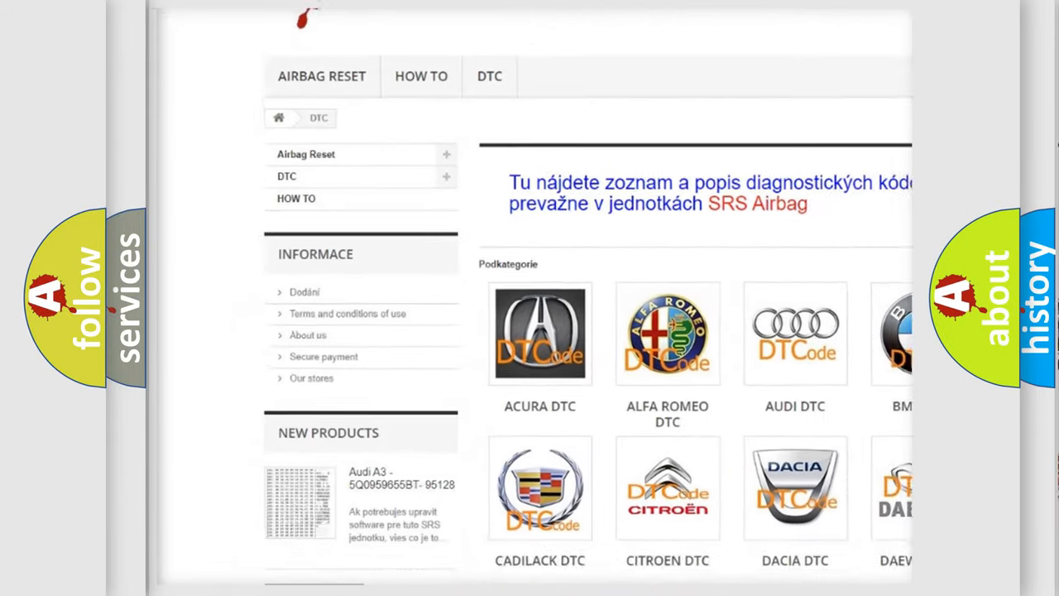
scroll(down, 3)
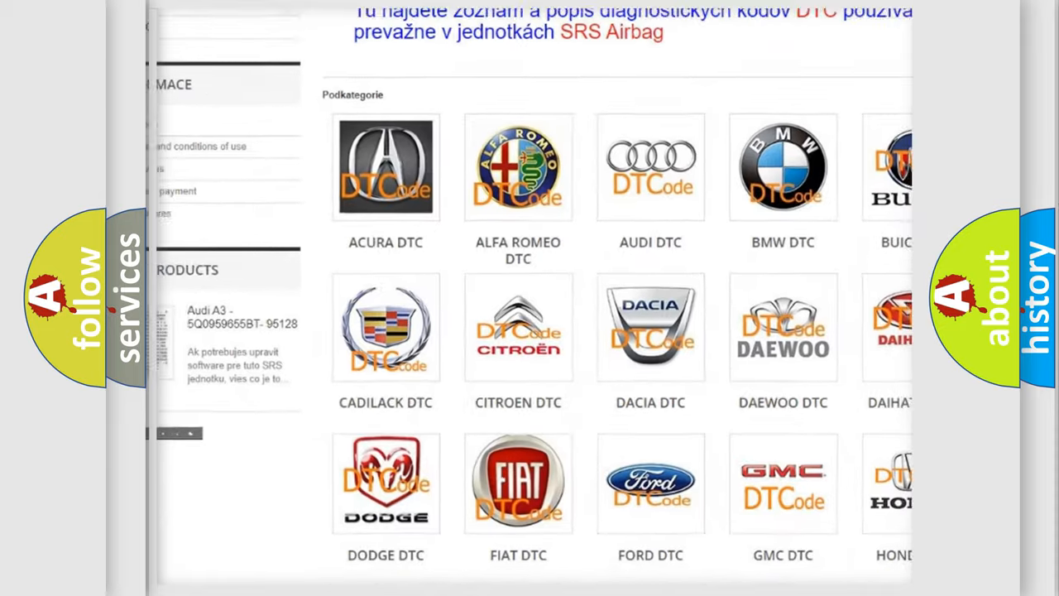
scroll(down, 3)
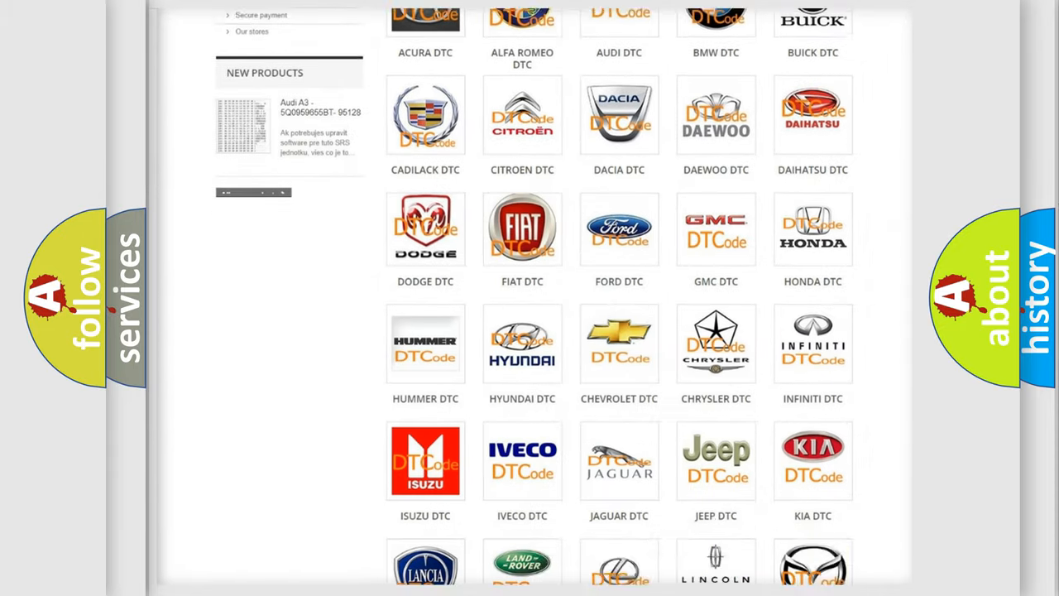
scroll(down, 3)
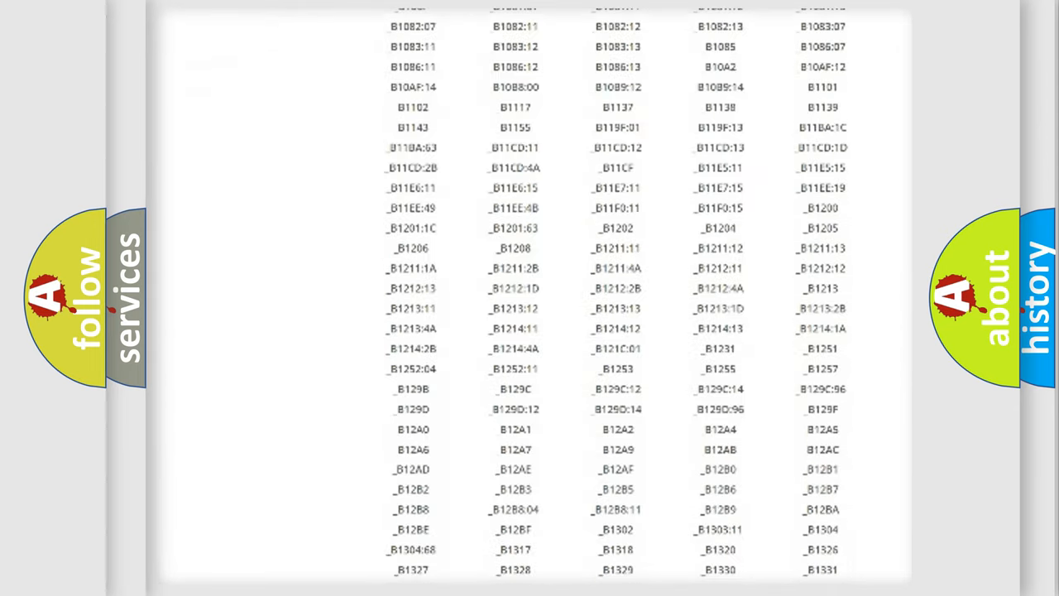
scroll(down, 3)
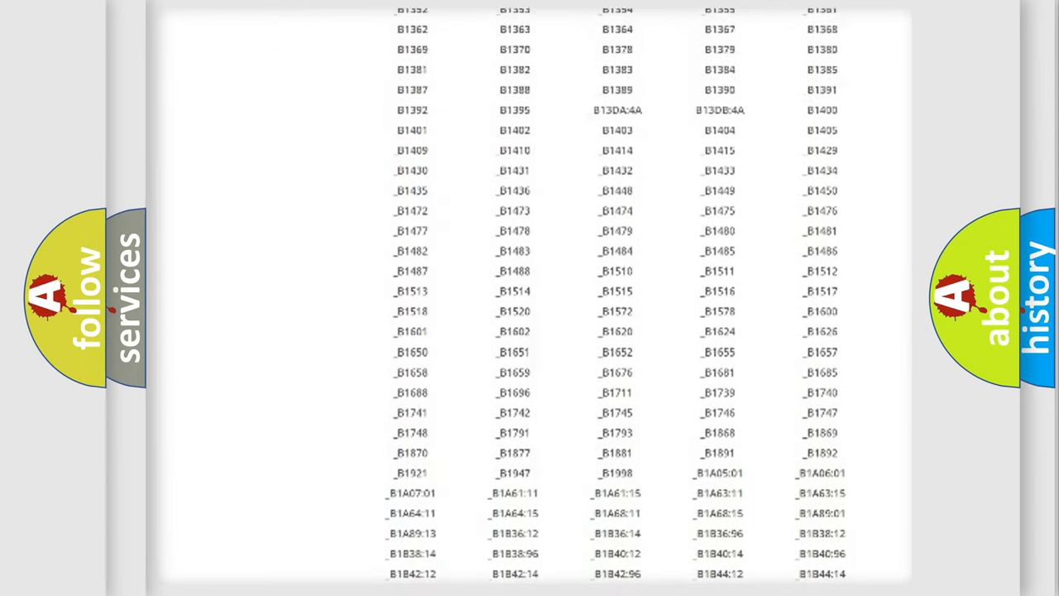
scroll(up, 3)
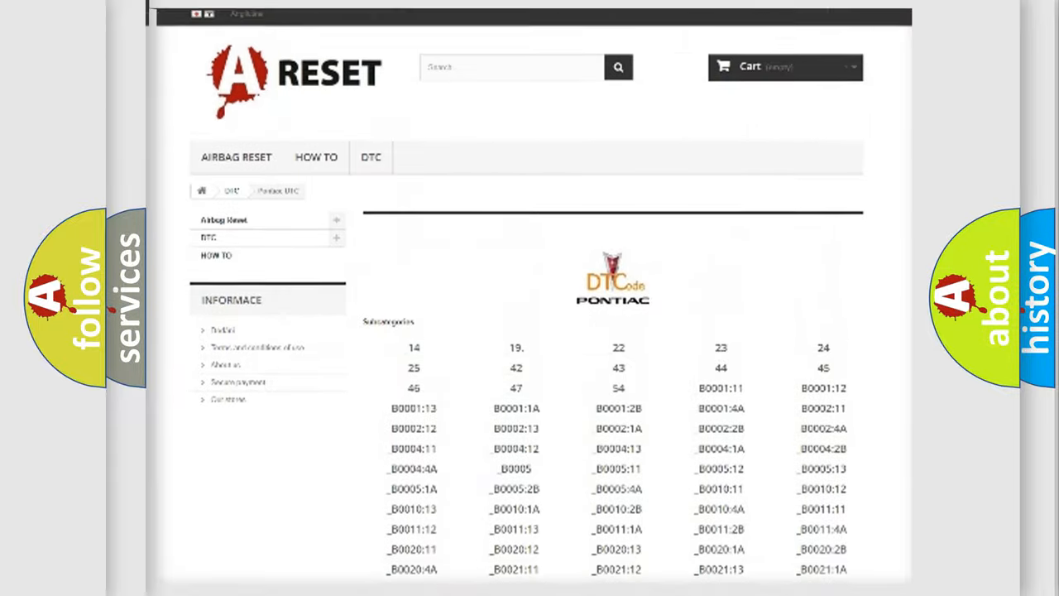